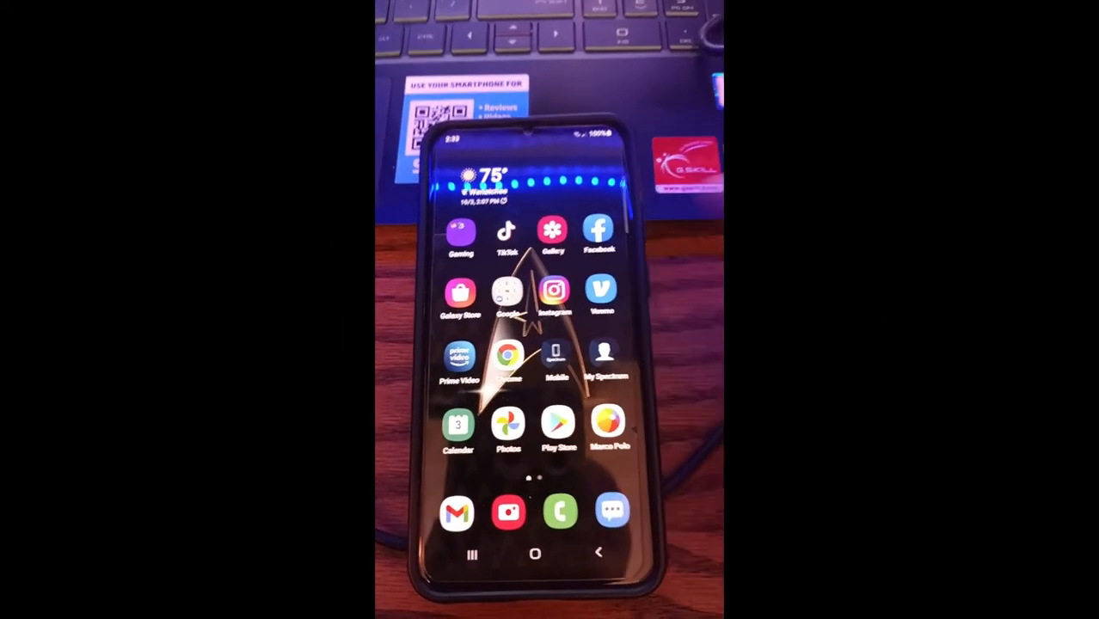
- Launch the Facebook app from the phone's home screen
click(597, 231)
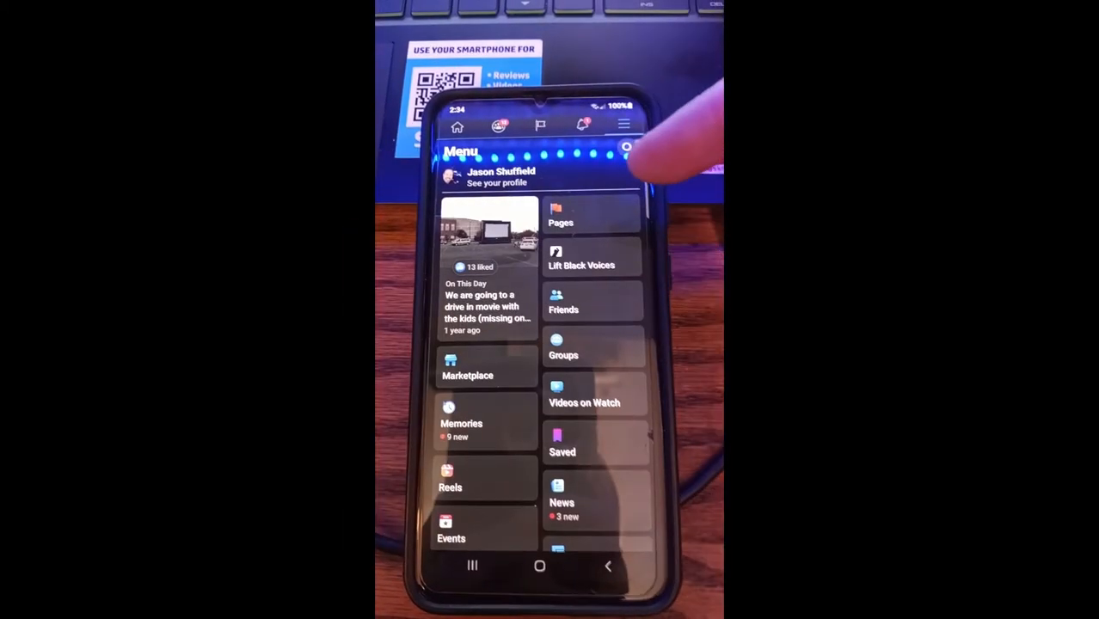
- Go to the Gold Club Gamers page and open its settings
click(561, 215)
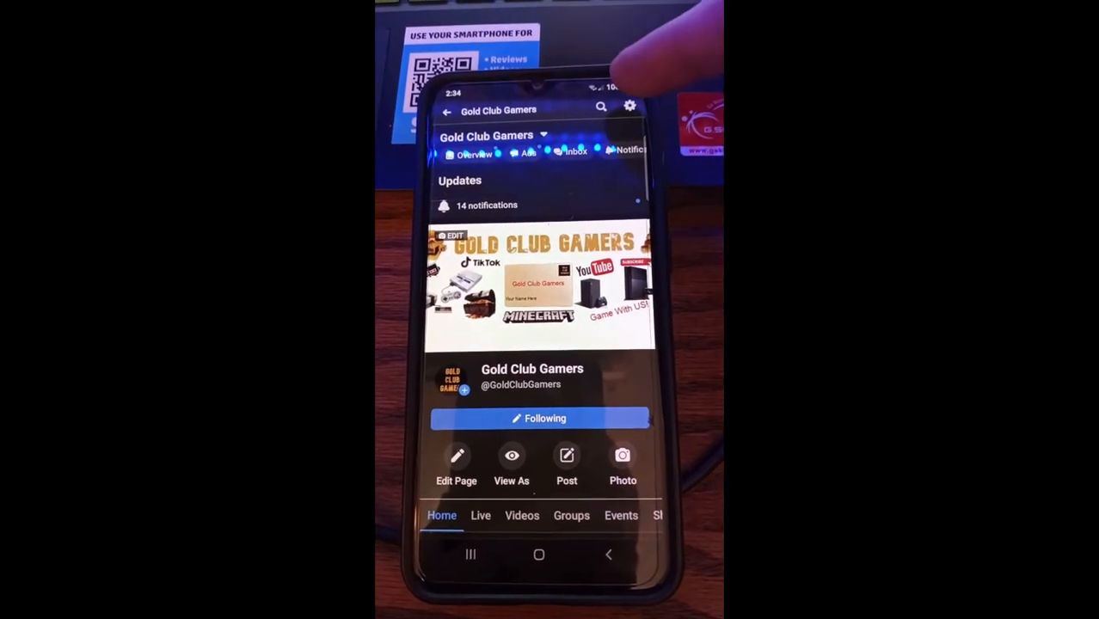
click(630, 105)
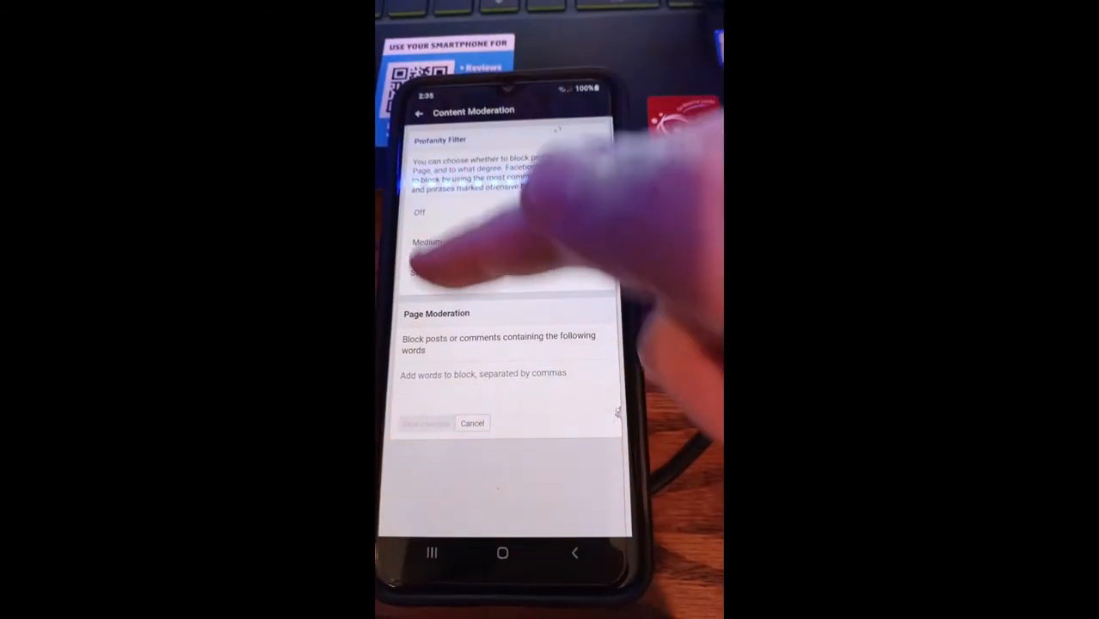
- Select Strong as the Gold Club Gamers Profanity Filter level
click(425, 271)
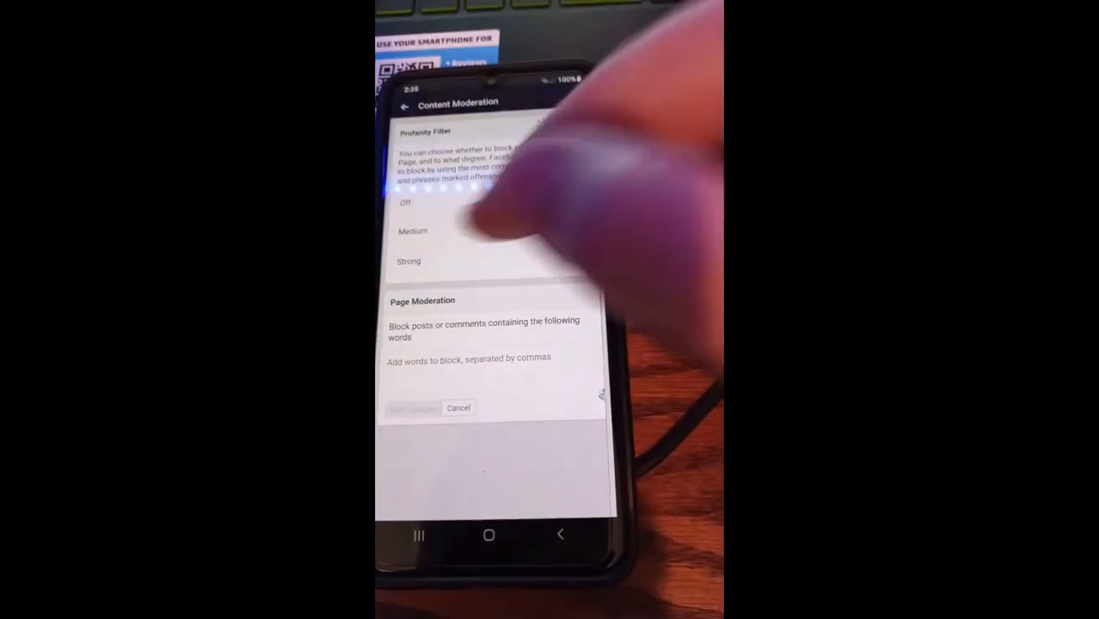
click(409, 260)
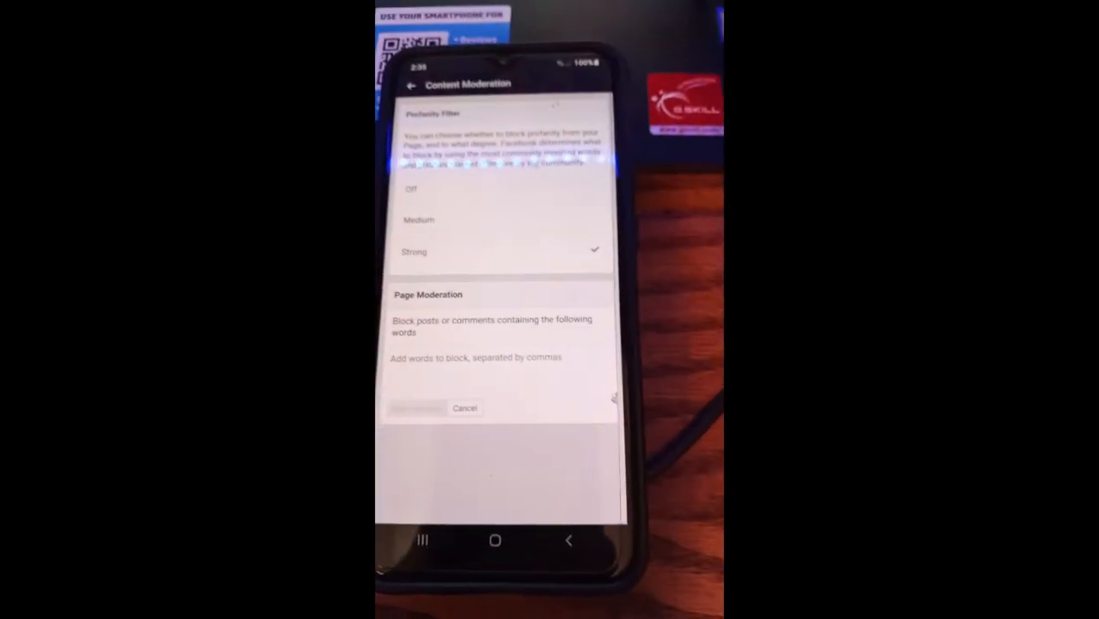